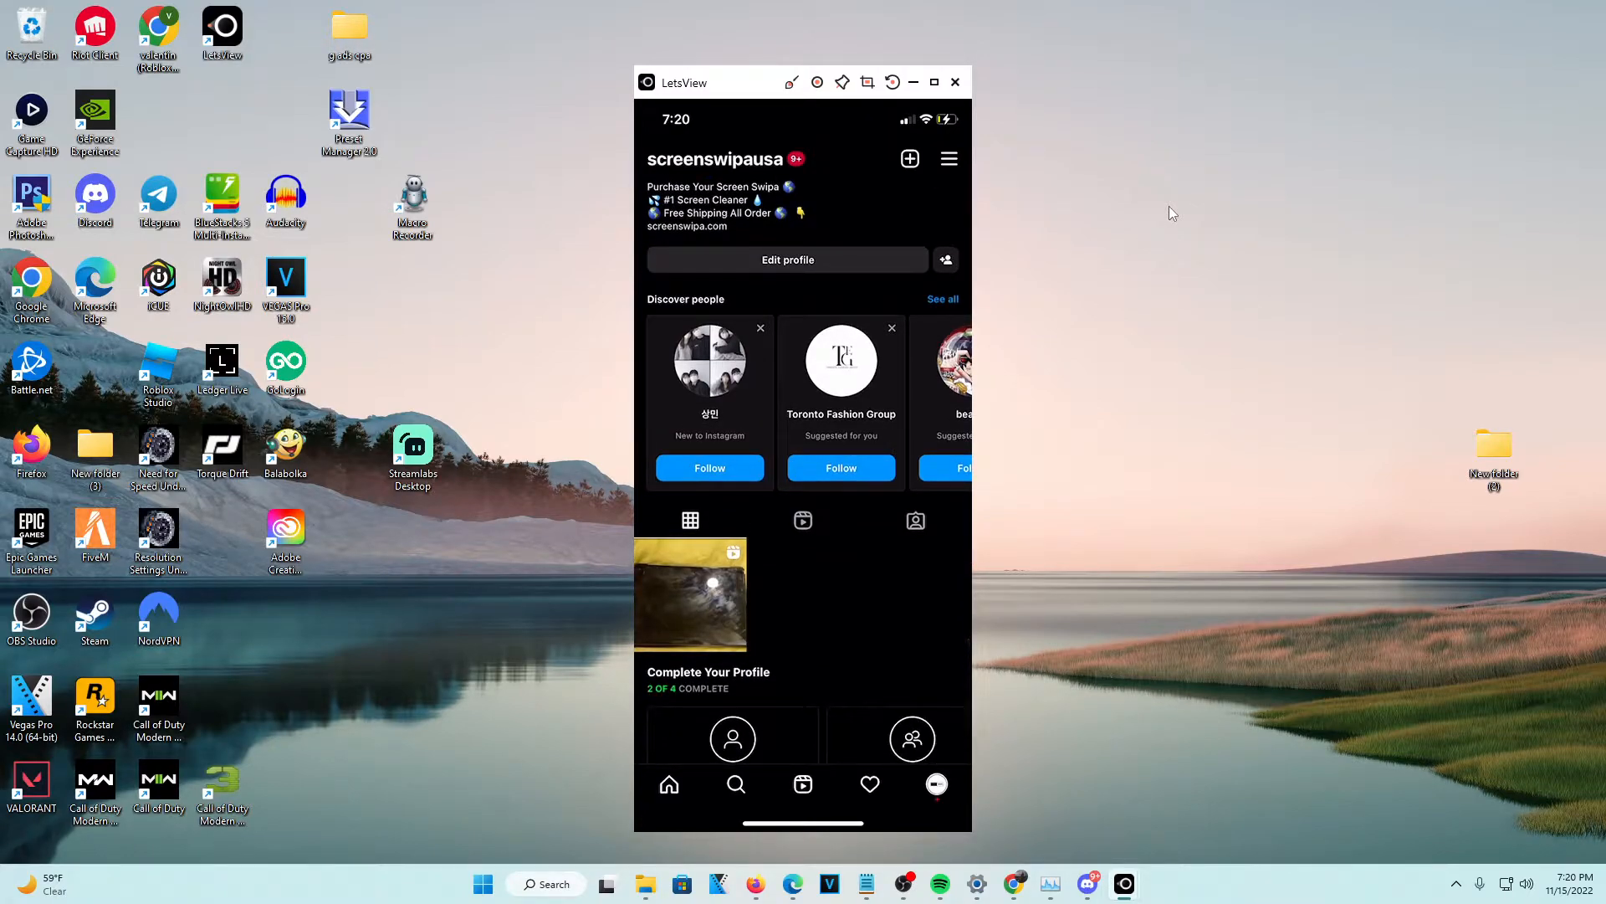
# Open the reel from the profile grid and bring up its archive confirmation.
pyautogui.click(690, 594)
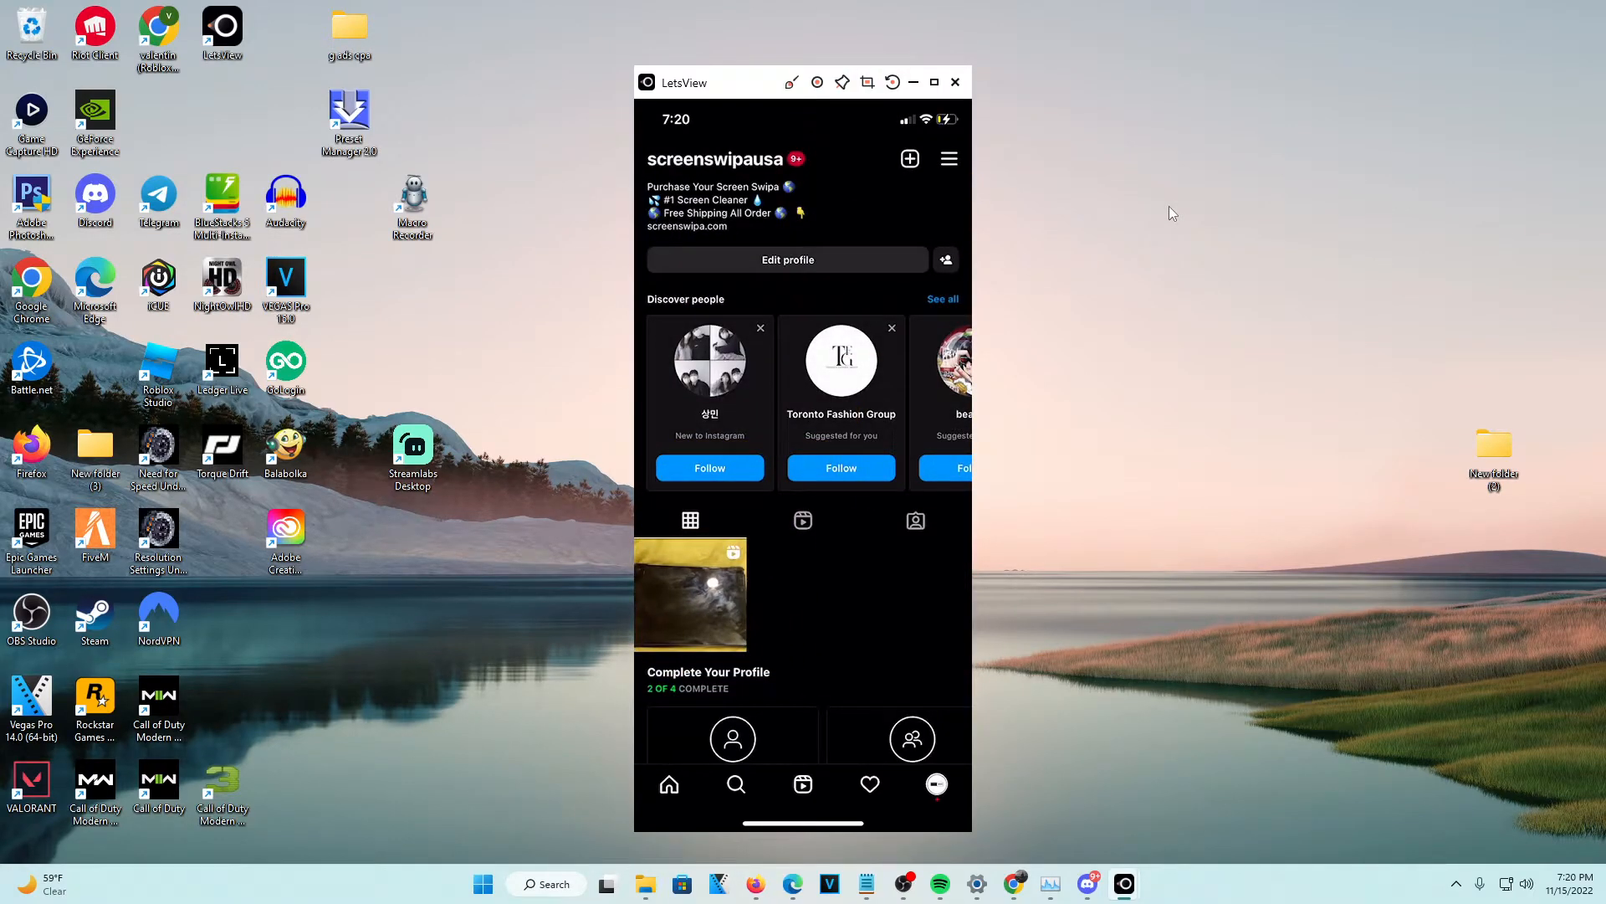
pyautogui.click(689, 594)
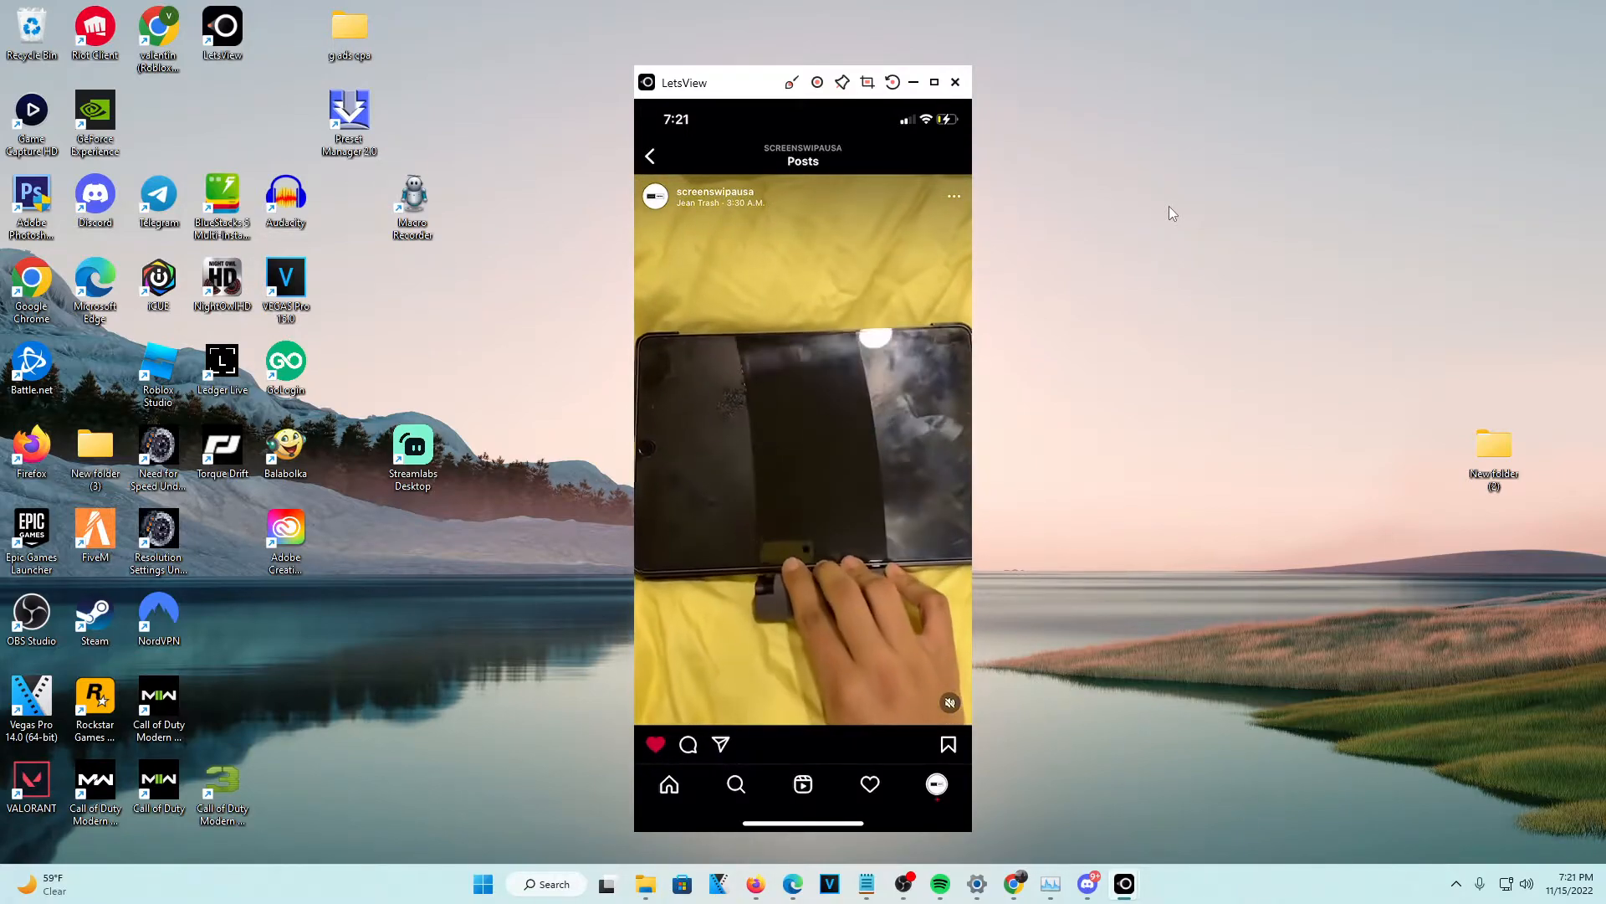
pyautogui.click(953, 196)
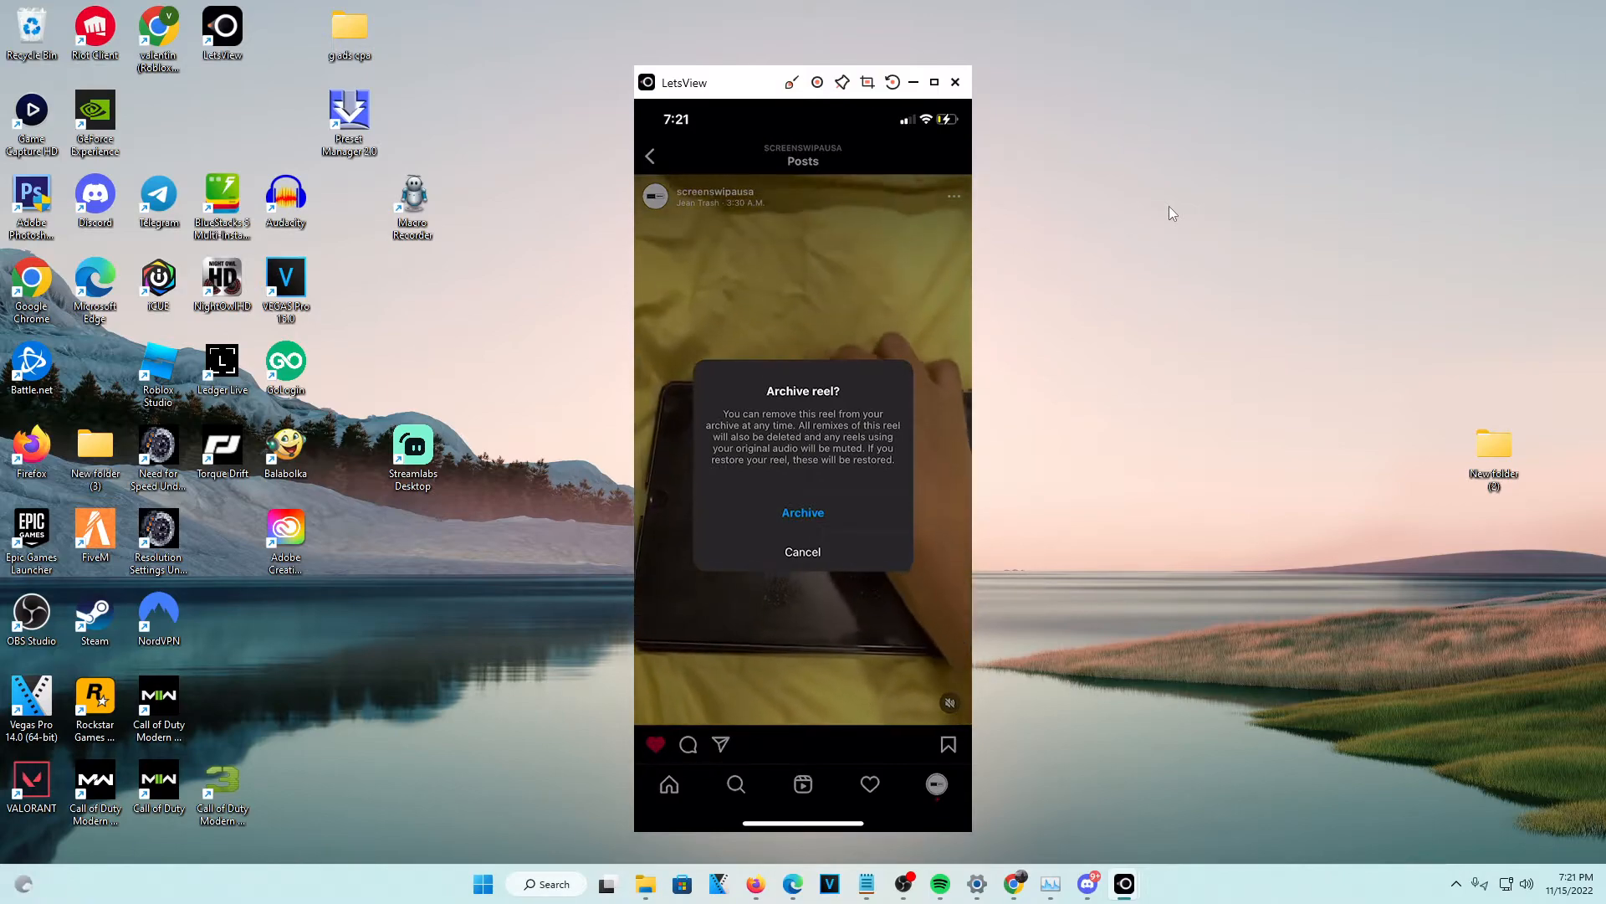
# Confirm archiving the reel and verify it is gone from the profile posts grid.
pyautogui.click(802, 512)
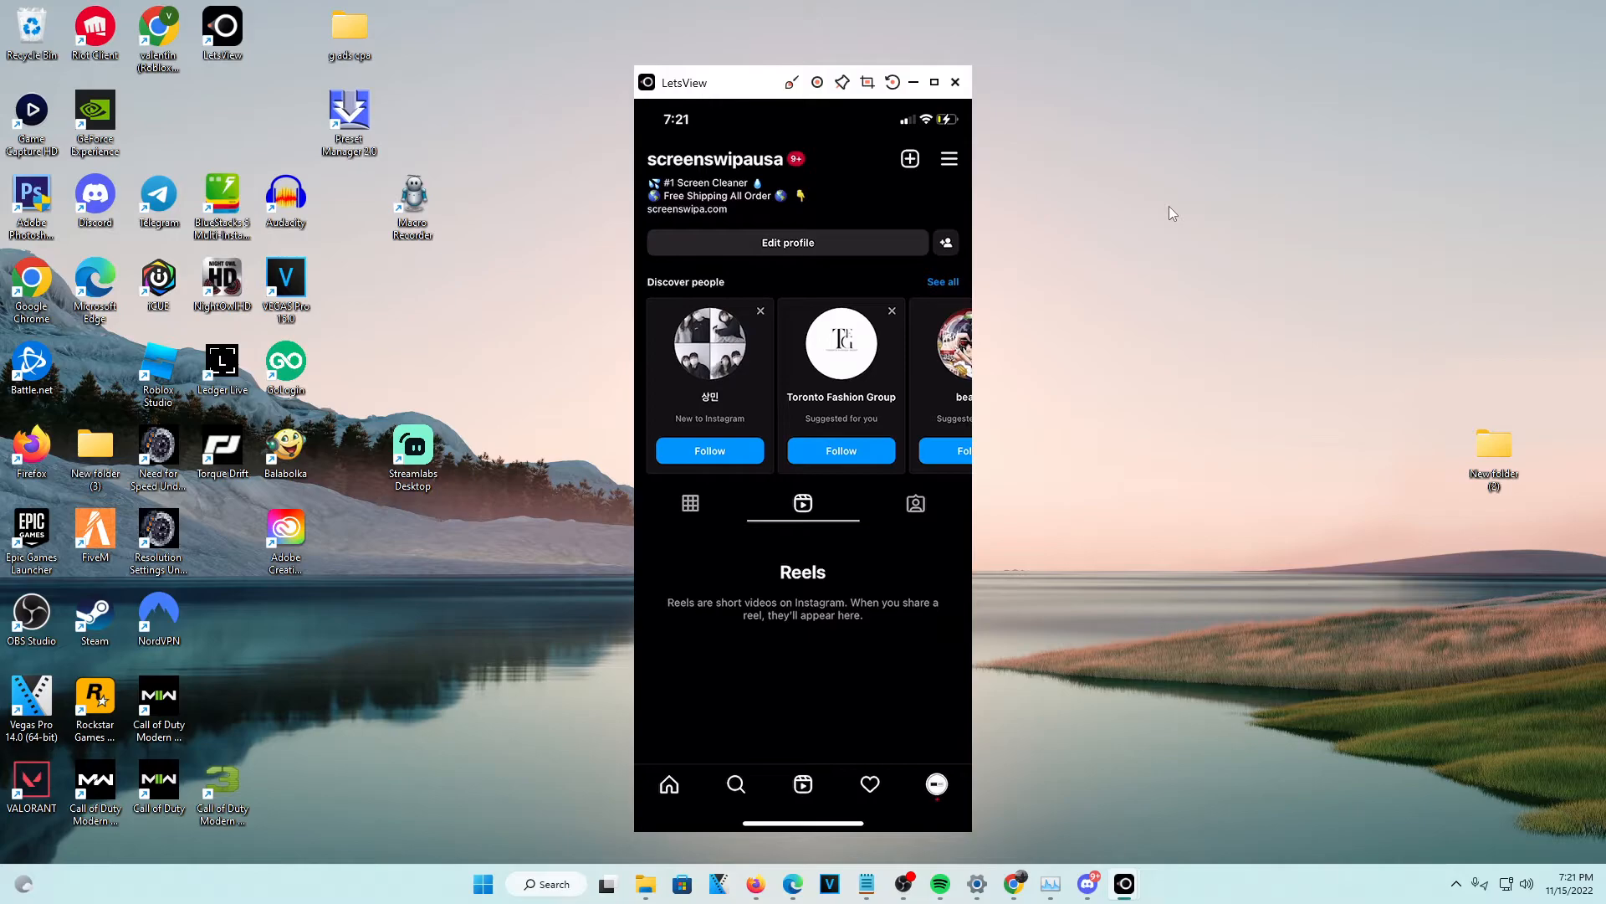
pyautogui.click(689, 502)
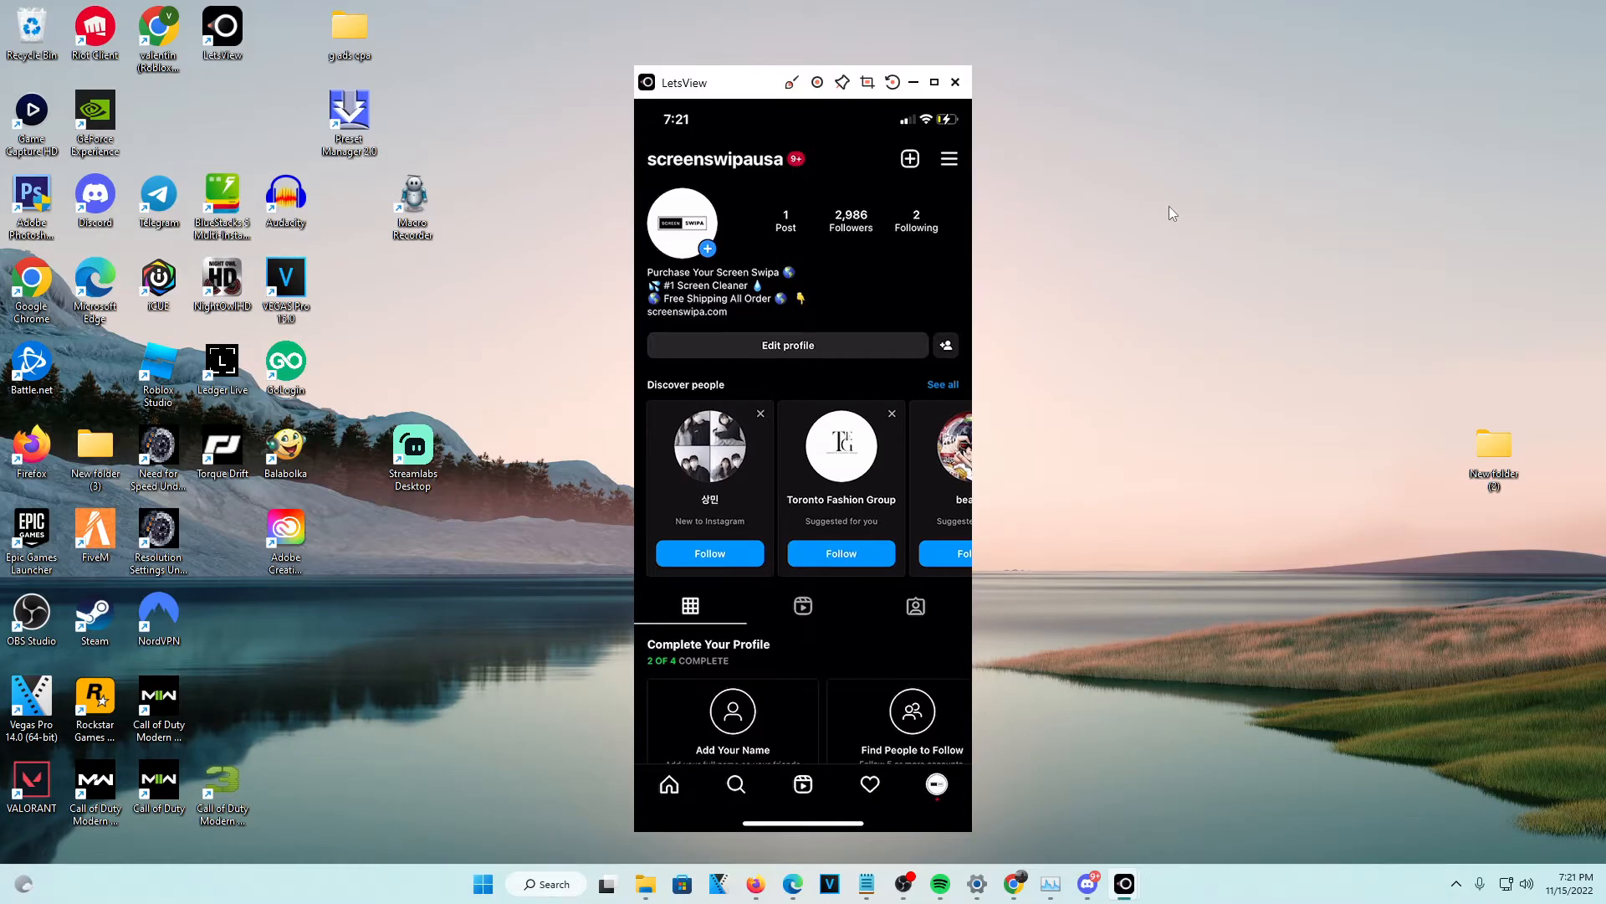
pyautogui.click(947, 159)
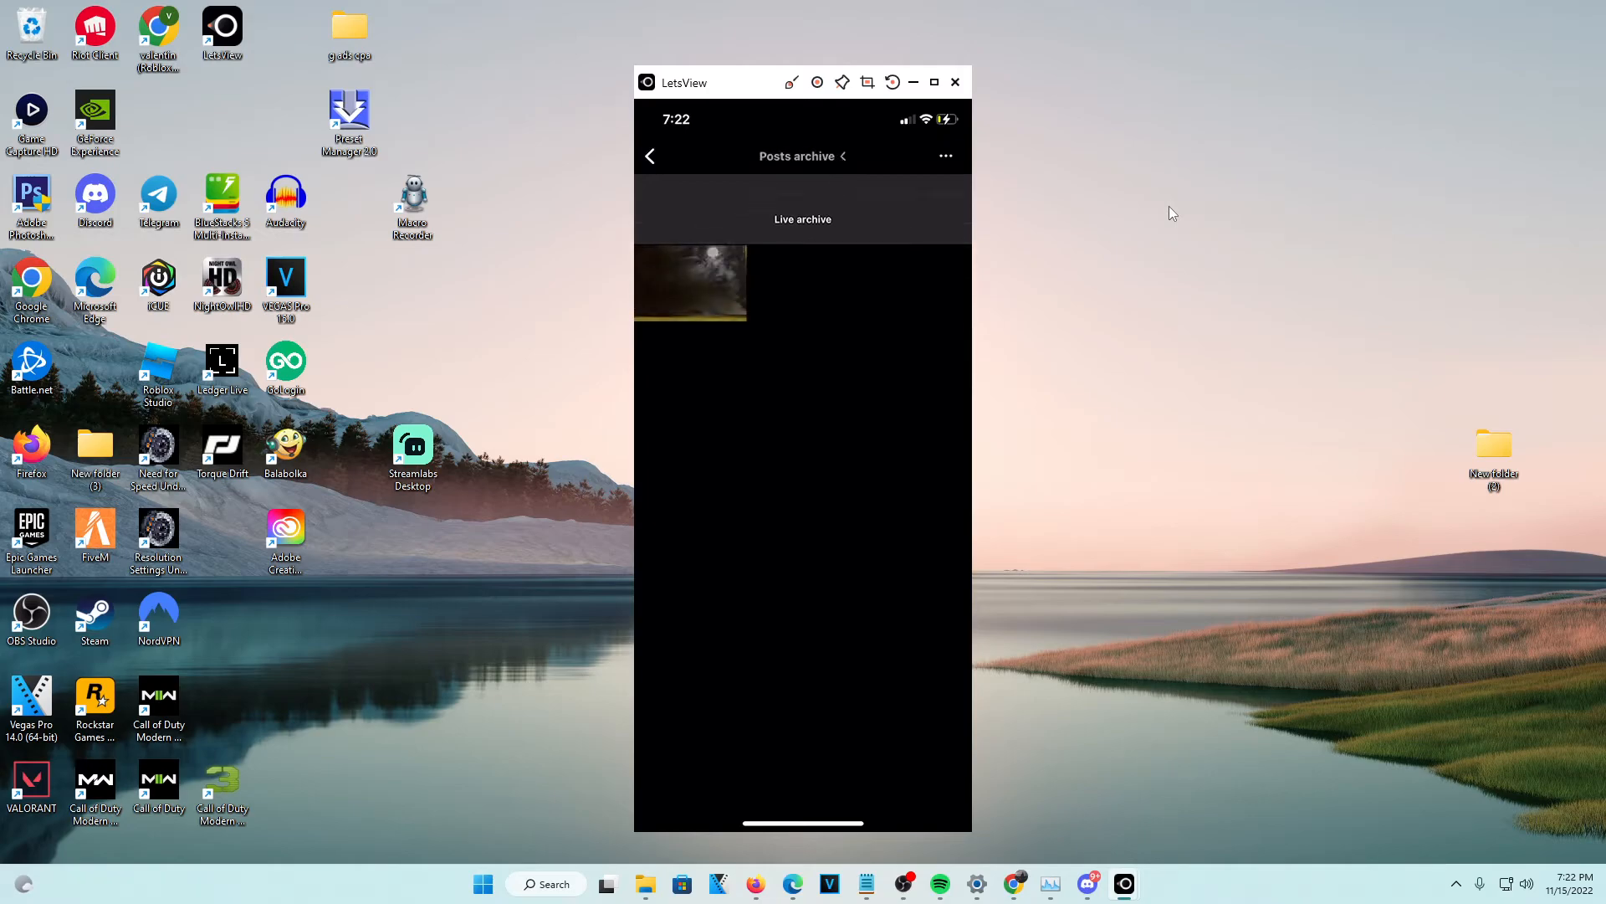
pyautogui.click(691, 283)
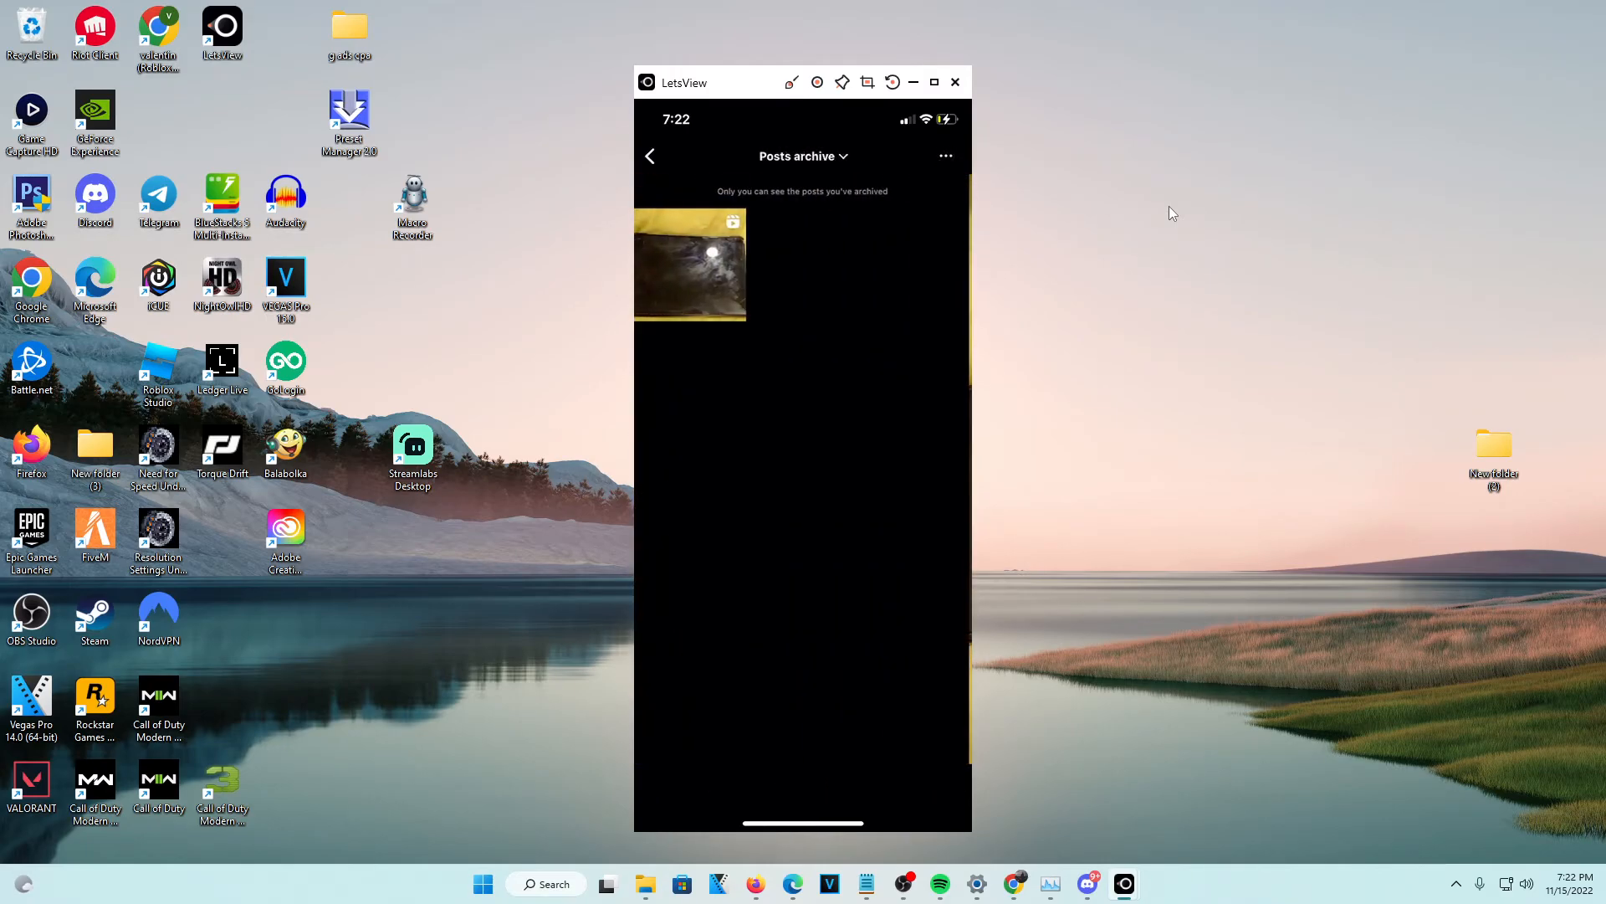
pyautogui.click(651, 156)
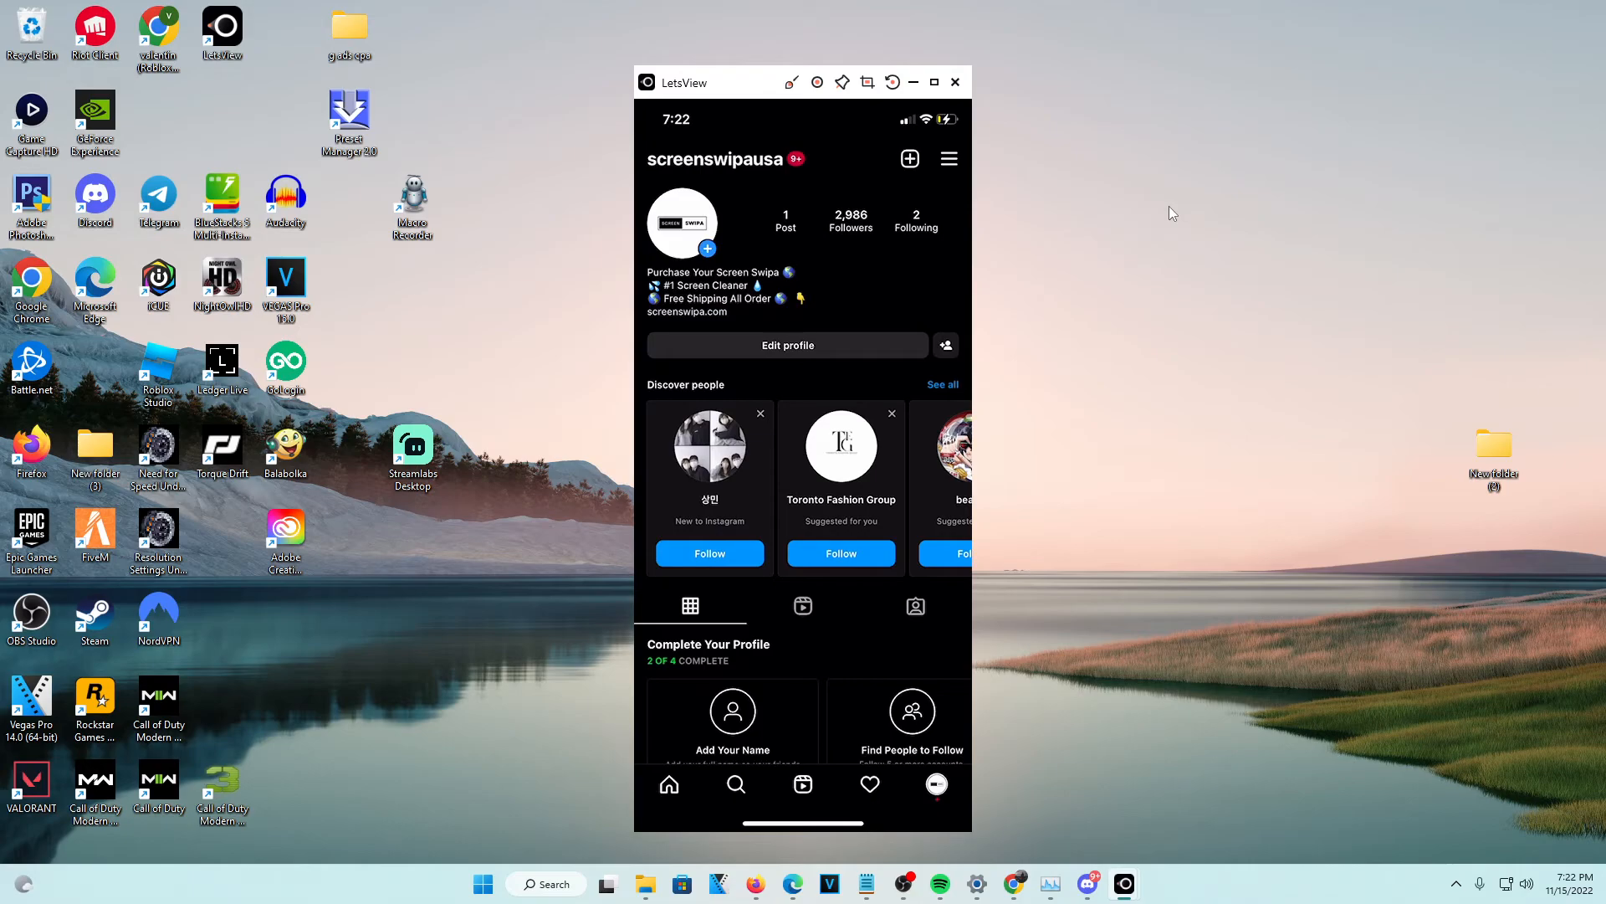